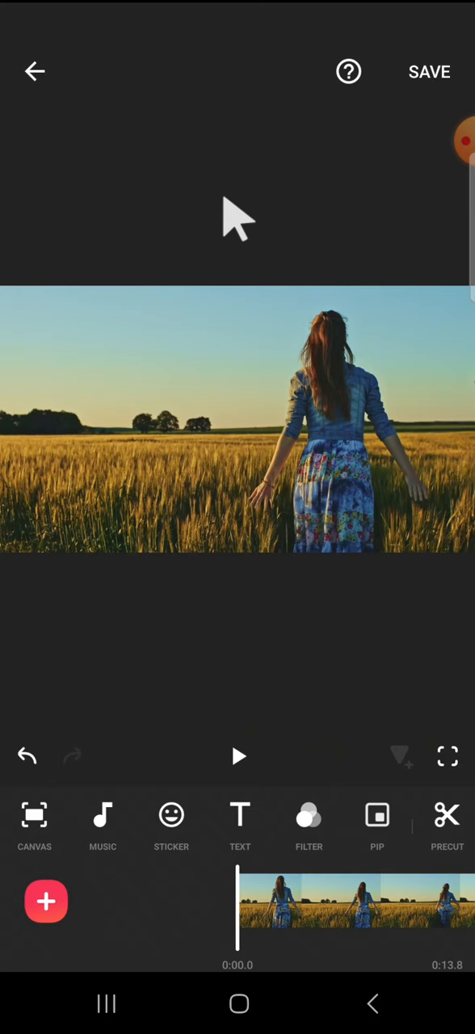
pyautogui.moveTo(243, 679)
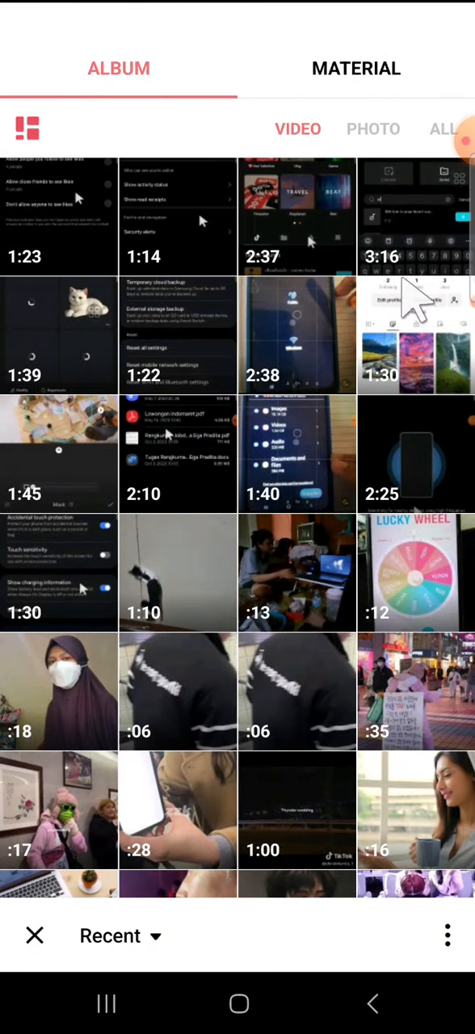
# - Show the stock green screen clips in the Material collection
pyautogui.click(355, 68)
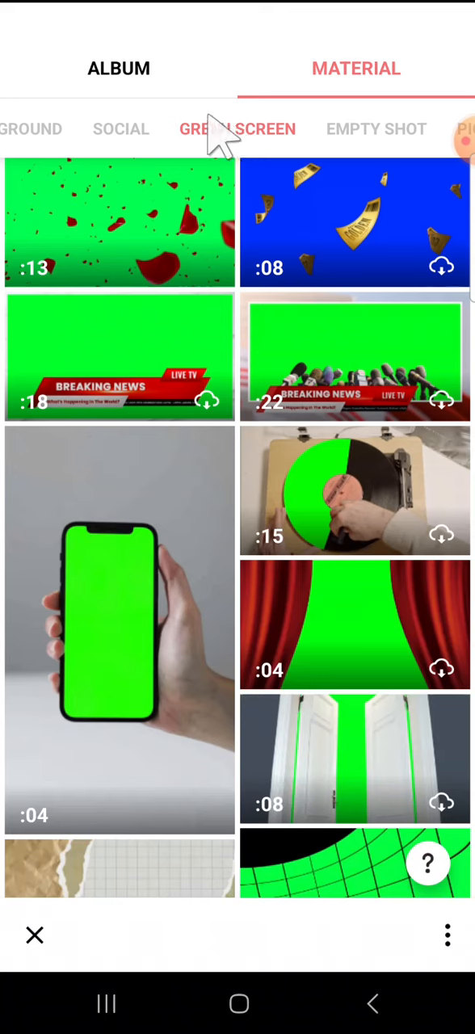
pyautogui.moveTo(238, 133)
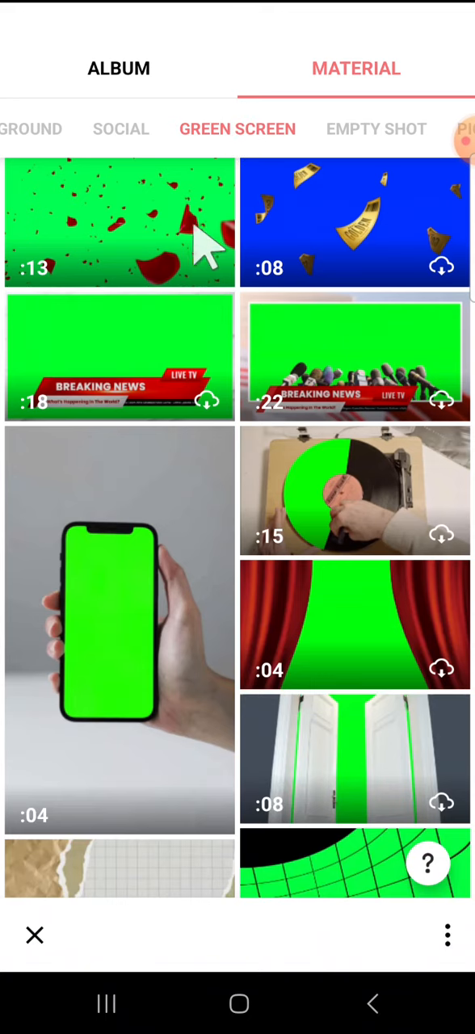
pyautogui.moveTo(169, 250)
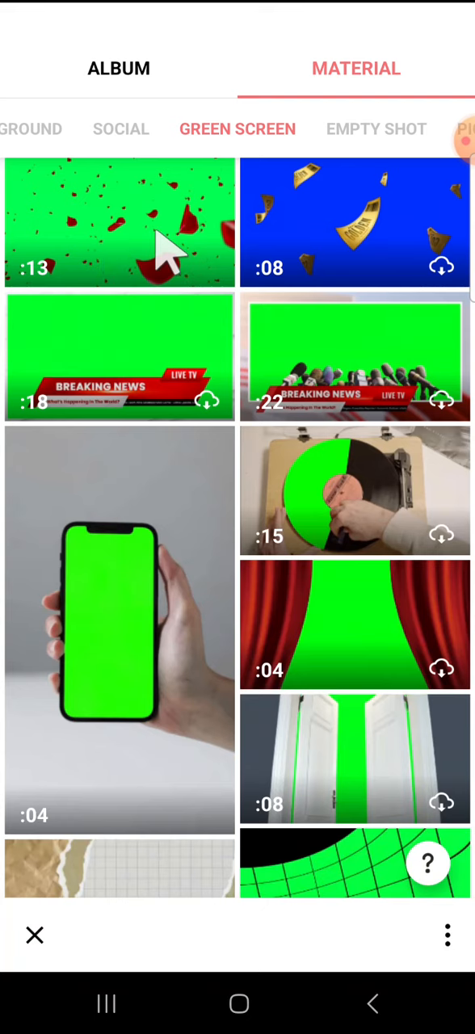
# - Add the falling red petals clip as a PIP overlay stretched to fill the frame
pyautogui.click(120, 223)
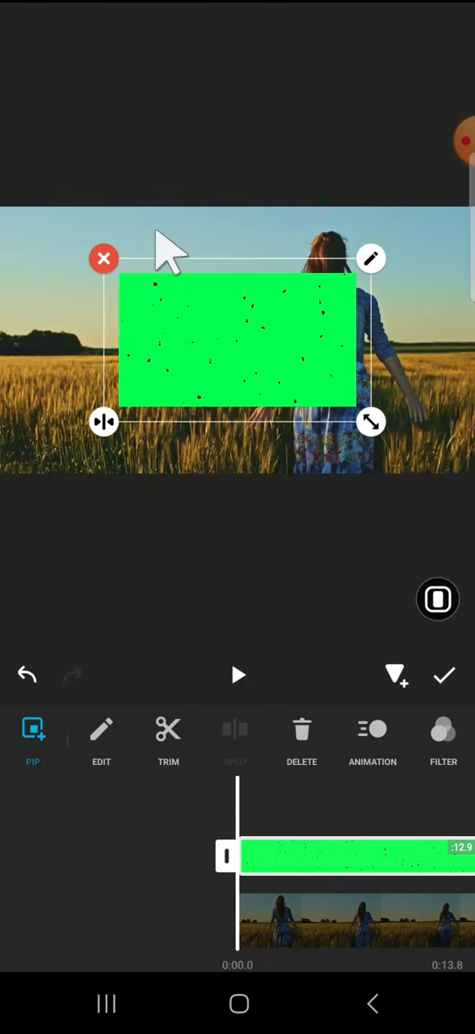
pyautogui.moveTo(452, 614)
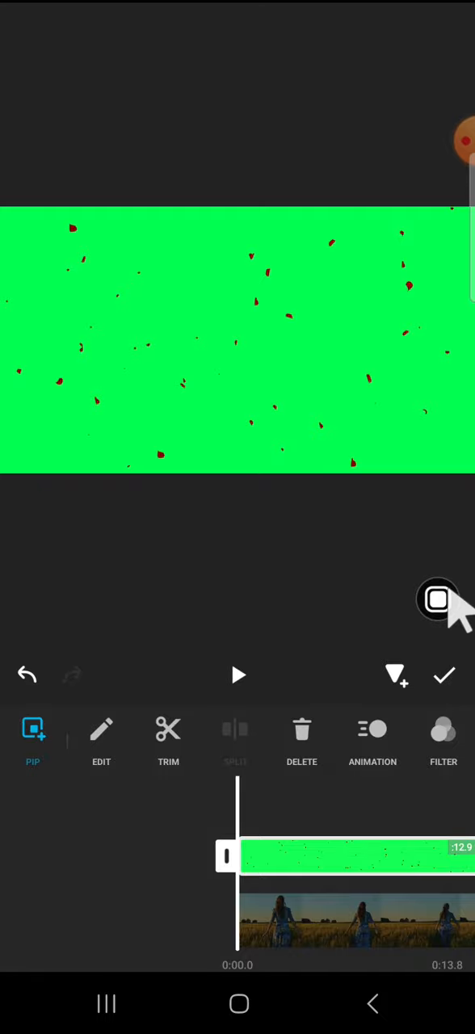
pyautogui.hscroll(-3)
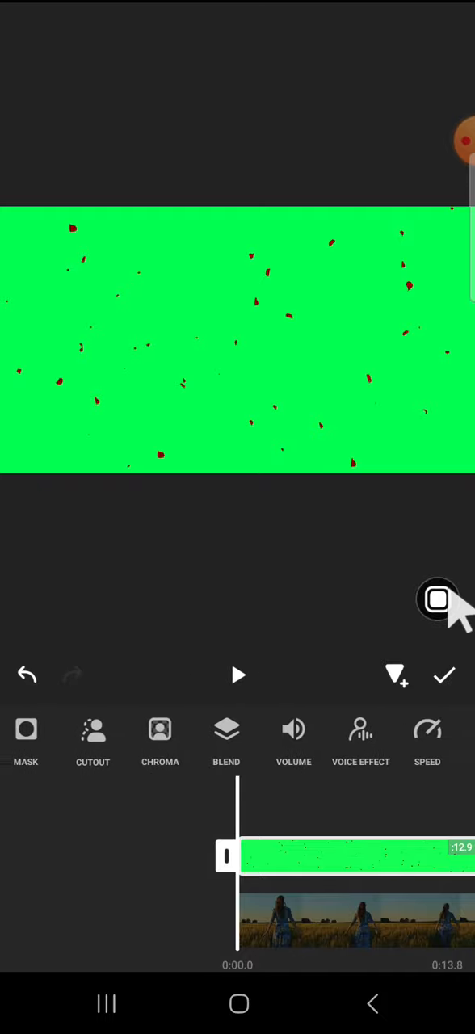
# - Key out the green background with Chroma at 100% strength and confirm
pyautogui.click(160, 740)
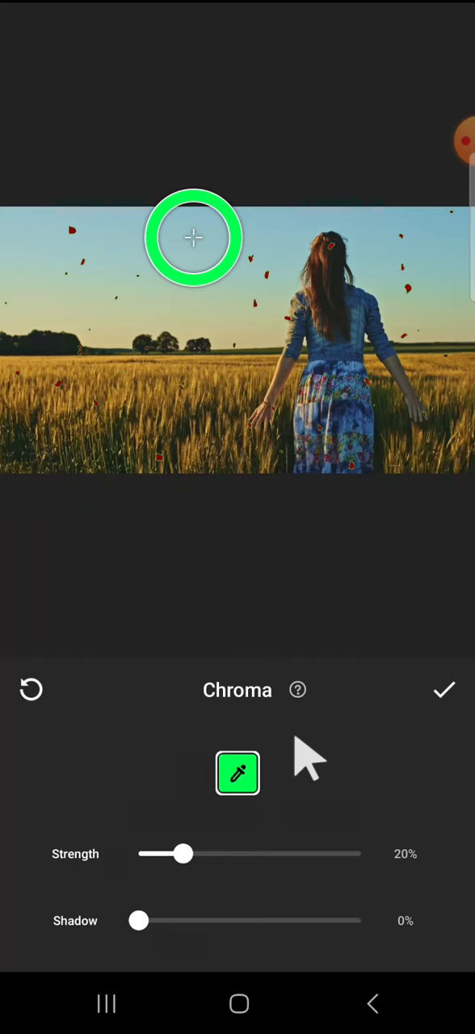
pyautogui.moveTo(181, 854); pyautogui.dragTo(335, 854)
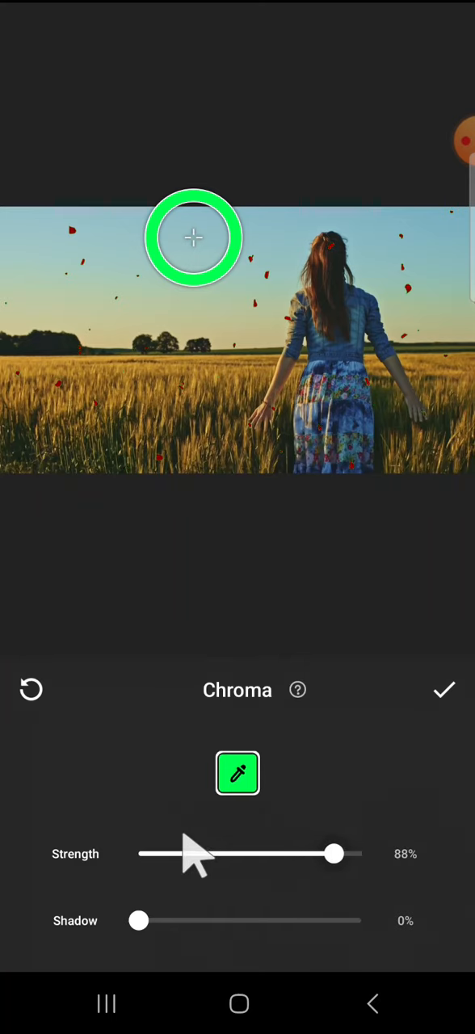
pyautogui.moveTo(331, 854); pyautogui.dragTo(362, 853)
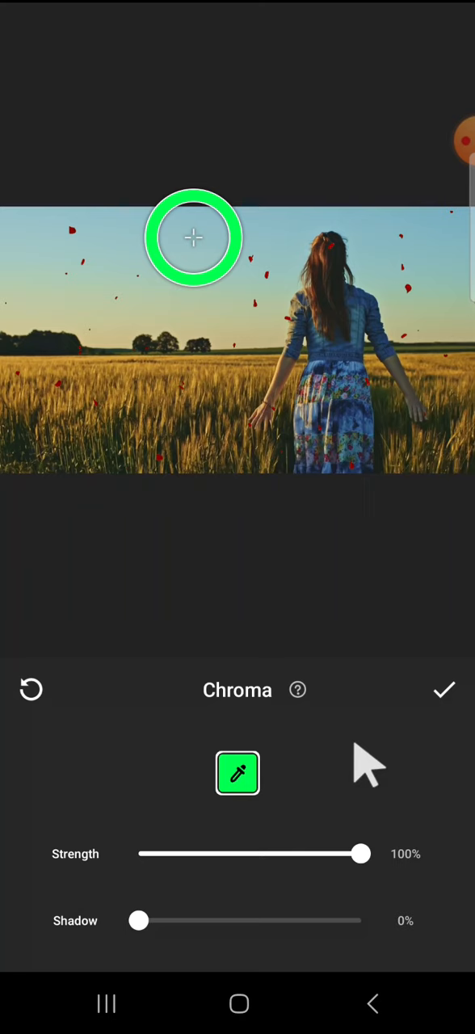
pyautogui.click(443, 689)
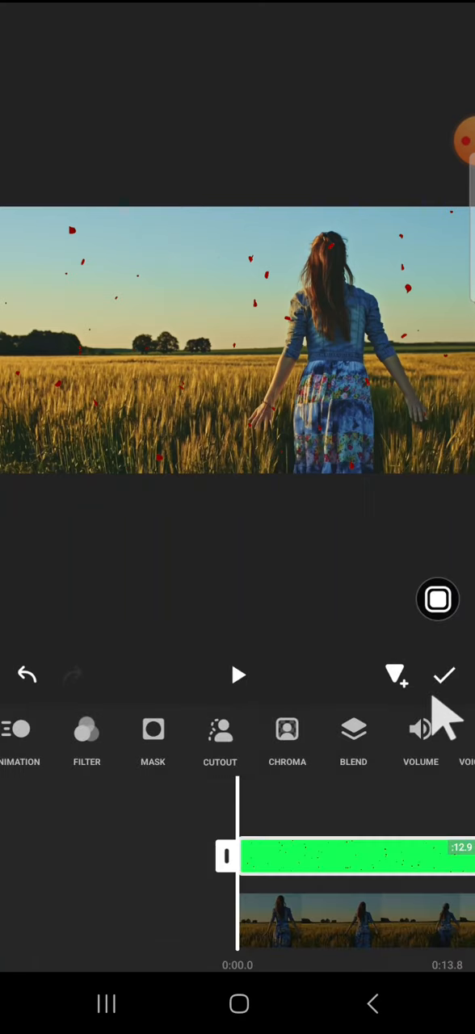
# - Return to the main editor and play the petals-over-field video, pausing near 0:06
pyautogui.click(446, 675)
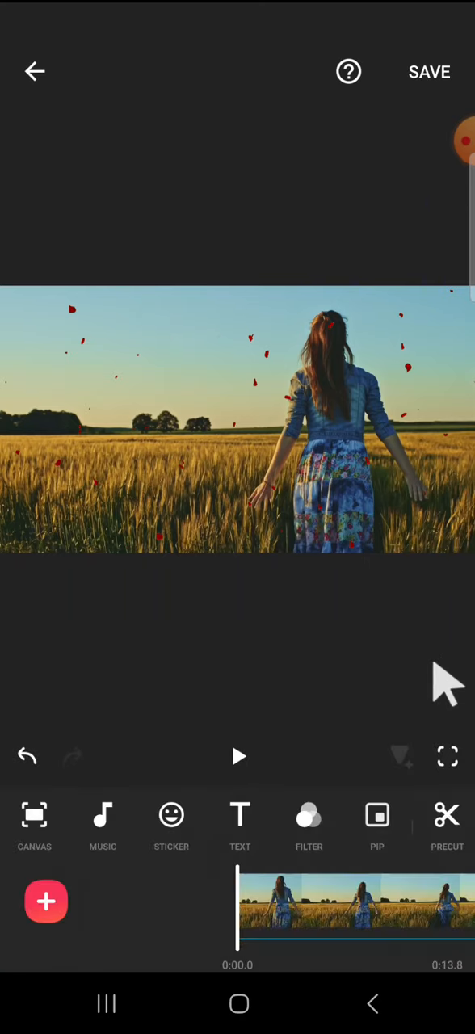
pyautogui.moveTo(396, 727)
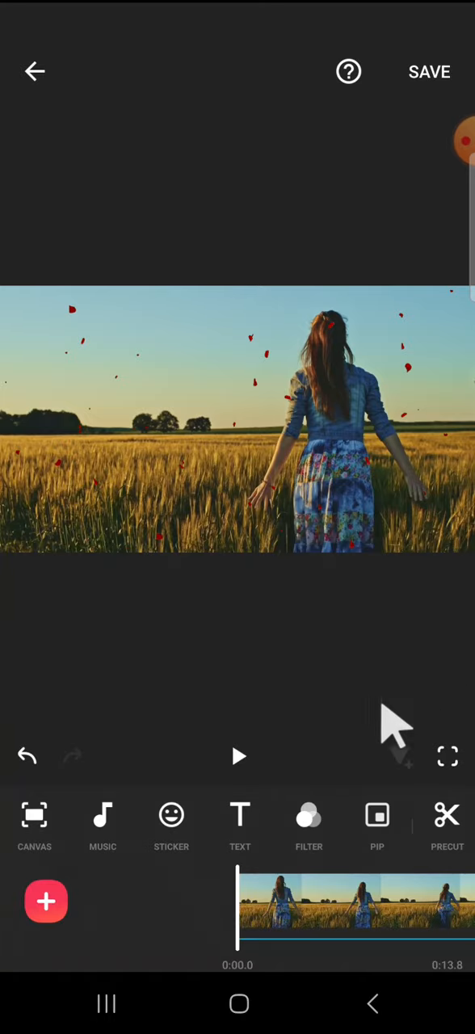
pyautogui.moveTo(242, 767)
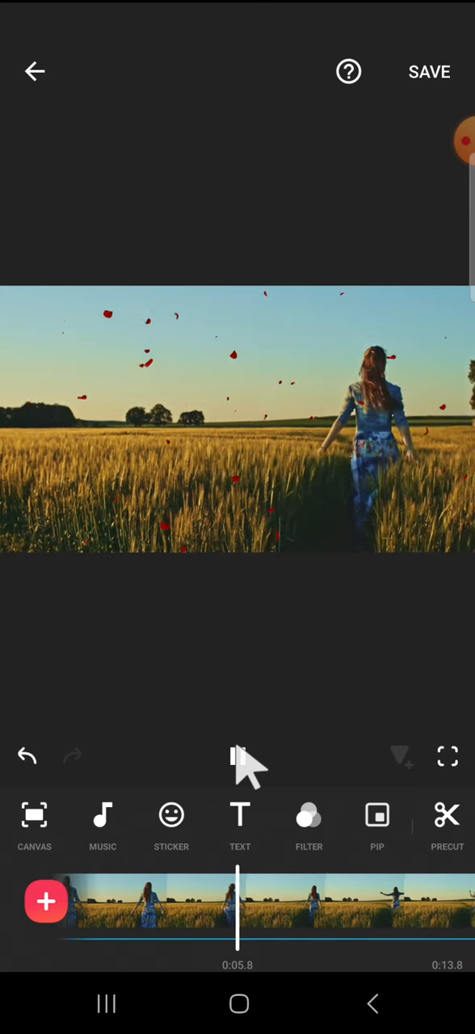
pyautogui.click(237, 756)
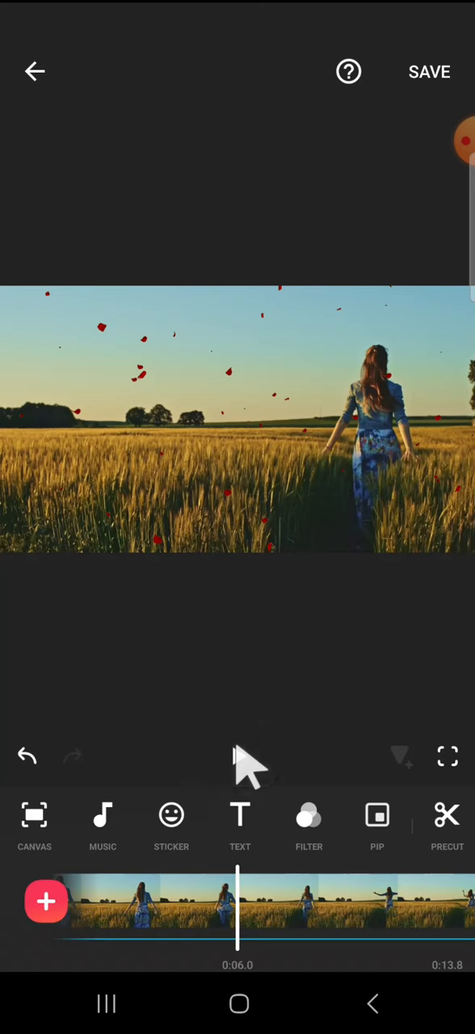